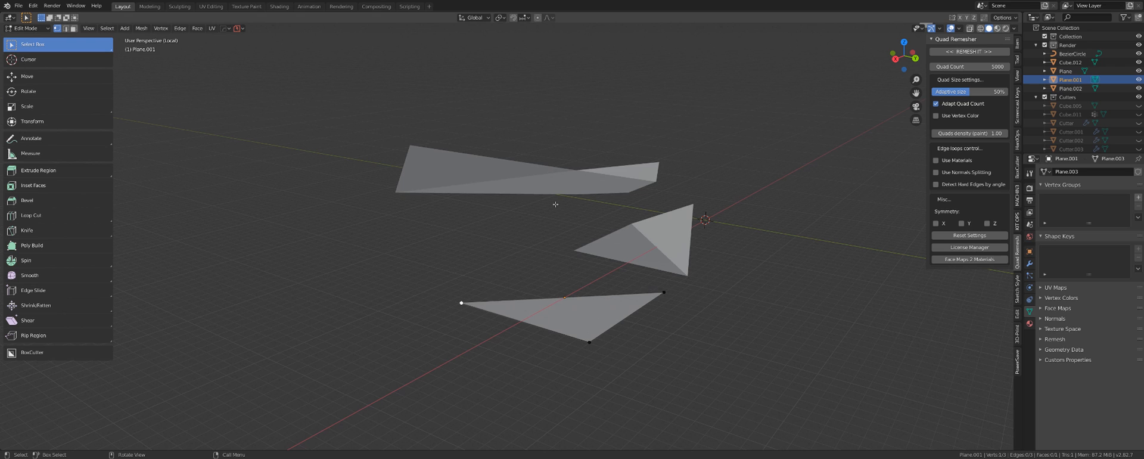
Step: Zoom the view to bring the triangulated saucer model closer
scroll(up, 3)
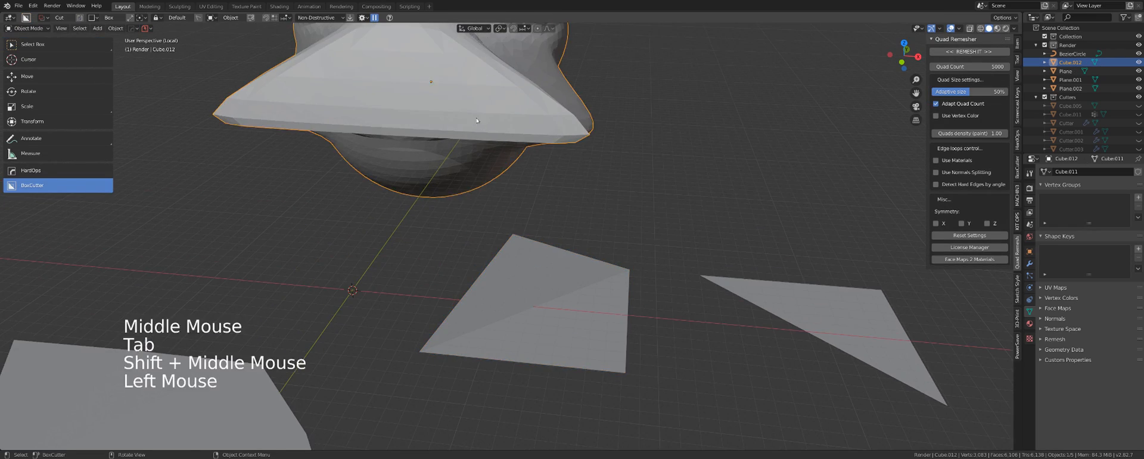
Step: Enter mesh editing on Cube.012 to show its dense triangulated wireframe
key(Tab)
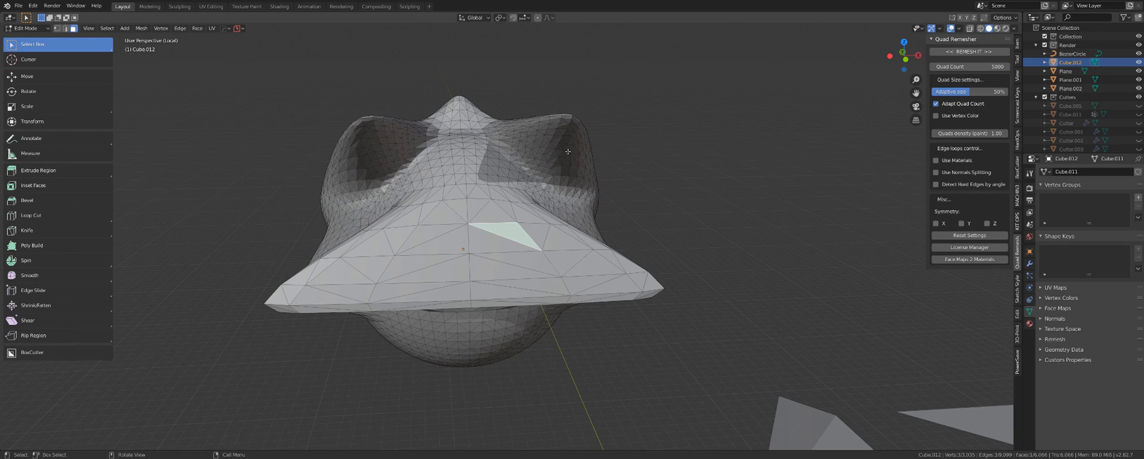
mouse_move(496, 236)
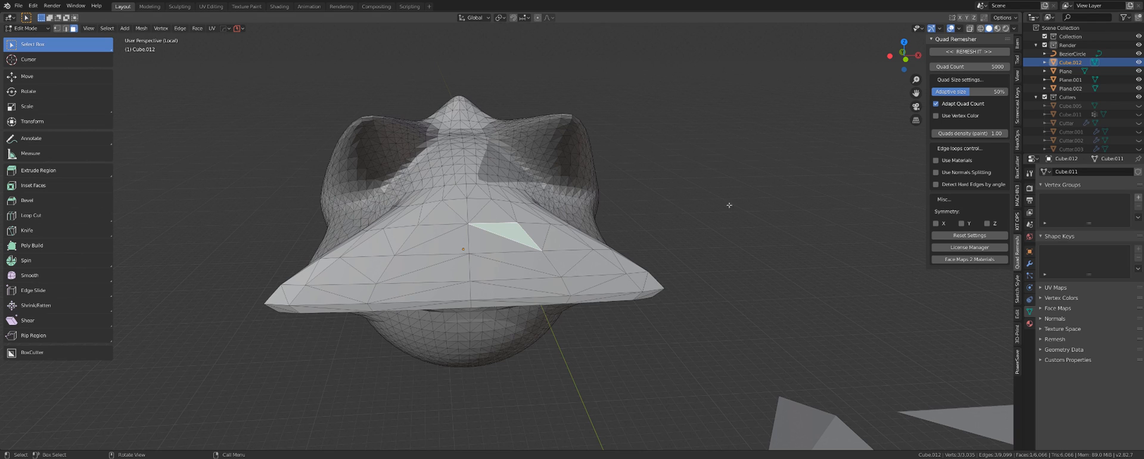
Step: Run Quad Remesher on the saucer with Quad Count 20000 and inspect the result's quad wireframe
key(Tab)
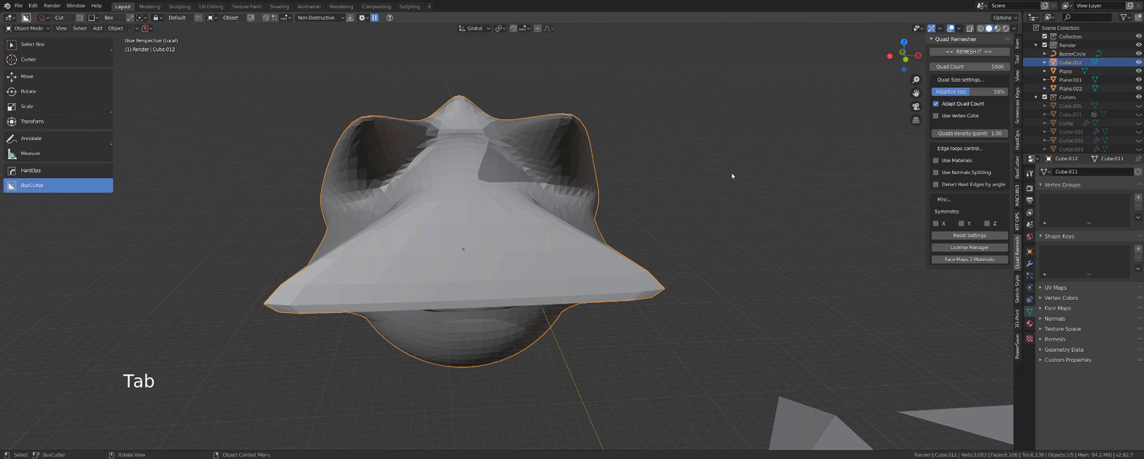
double_click(967, 65)
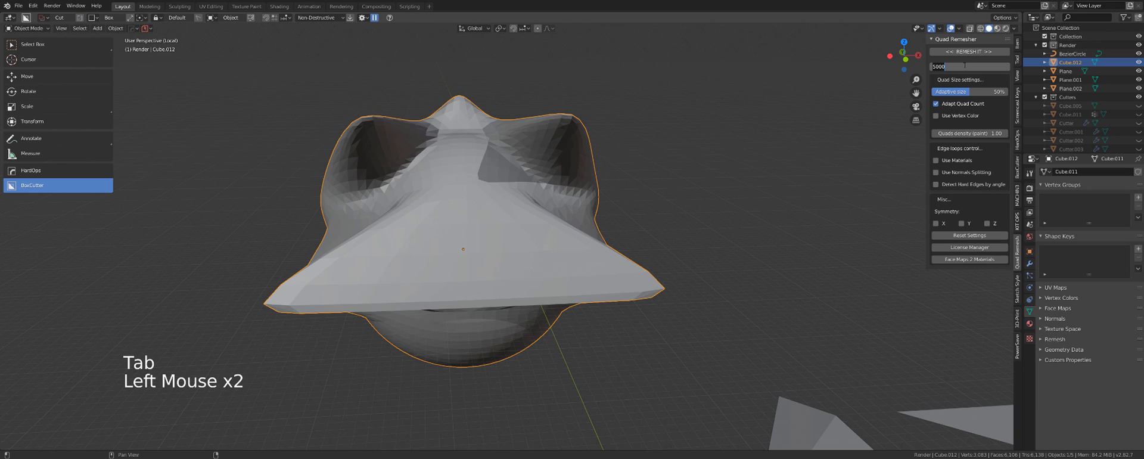
text(20000)
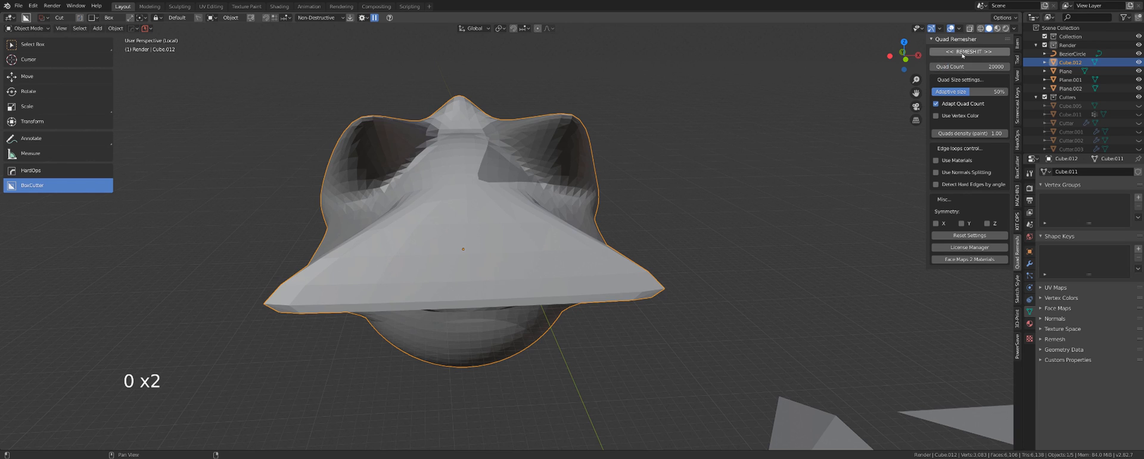
click(970, 52)
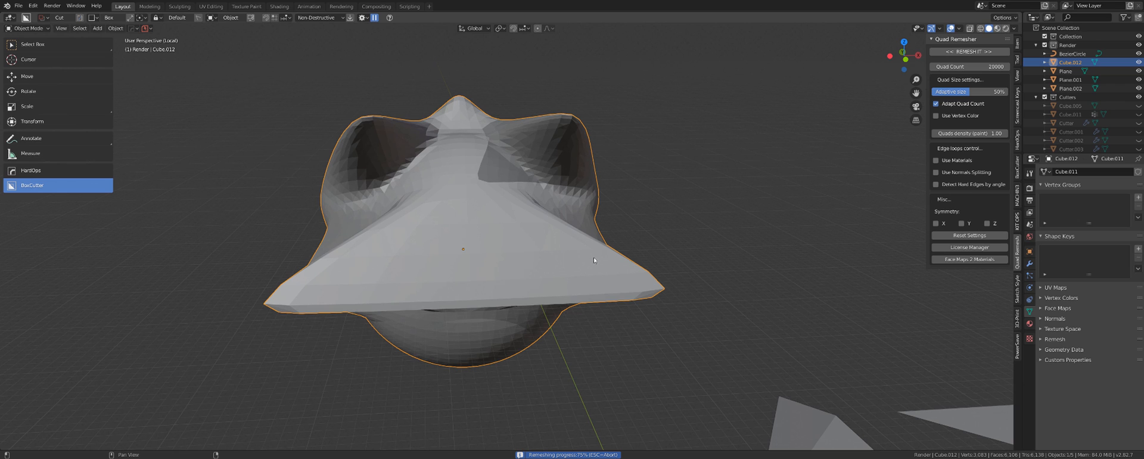
key(Tab)
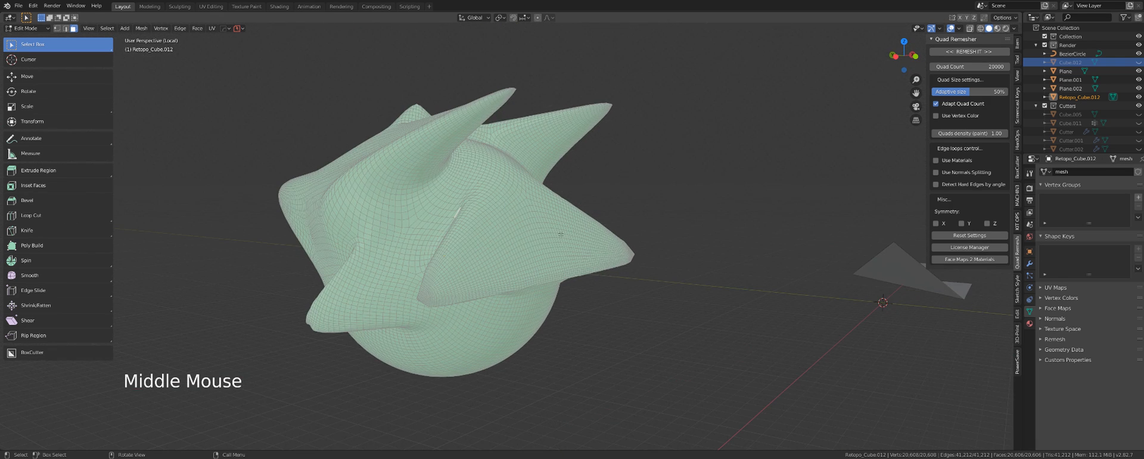
key(Tab)
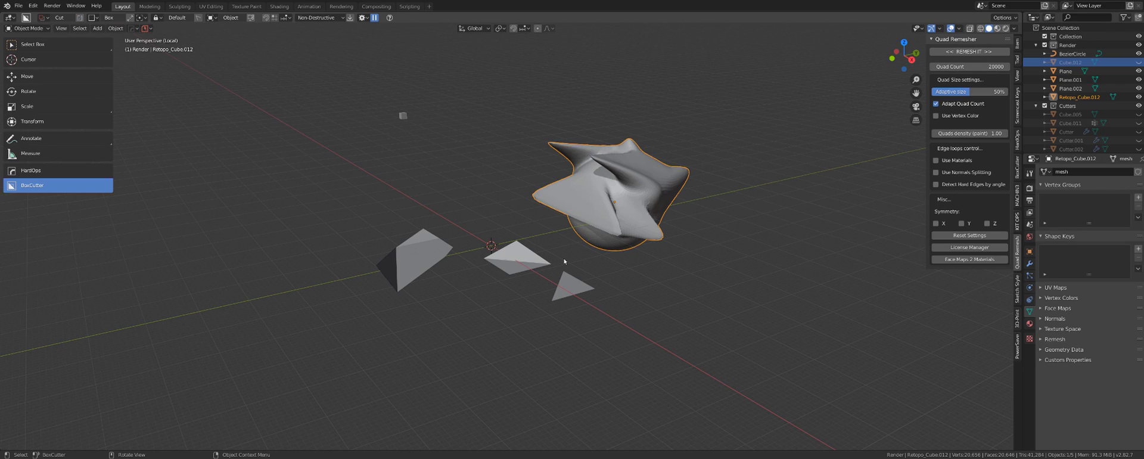
mouse_move(565, 261)
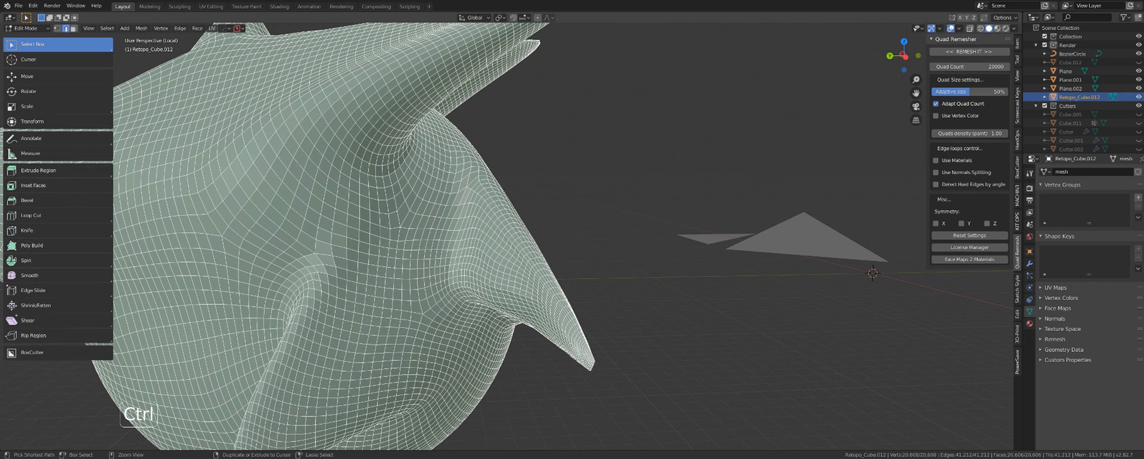
Step: Cut a new edge loop across the fin, adjusting the cut count, then return to the smooth shaded view
key(ctrl+r)
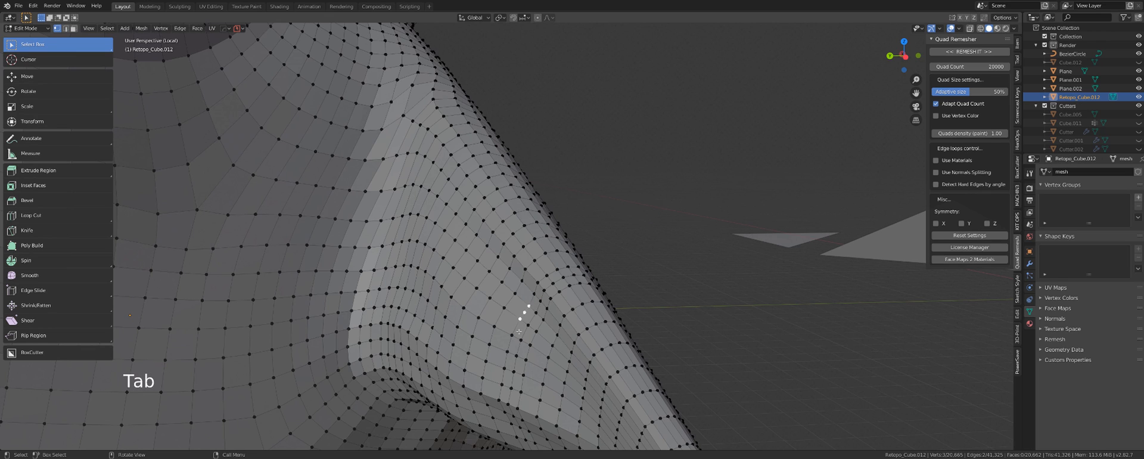
key(Ctrl+R)
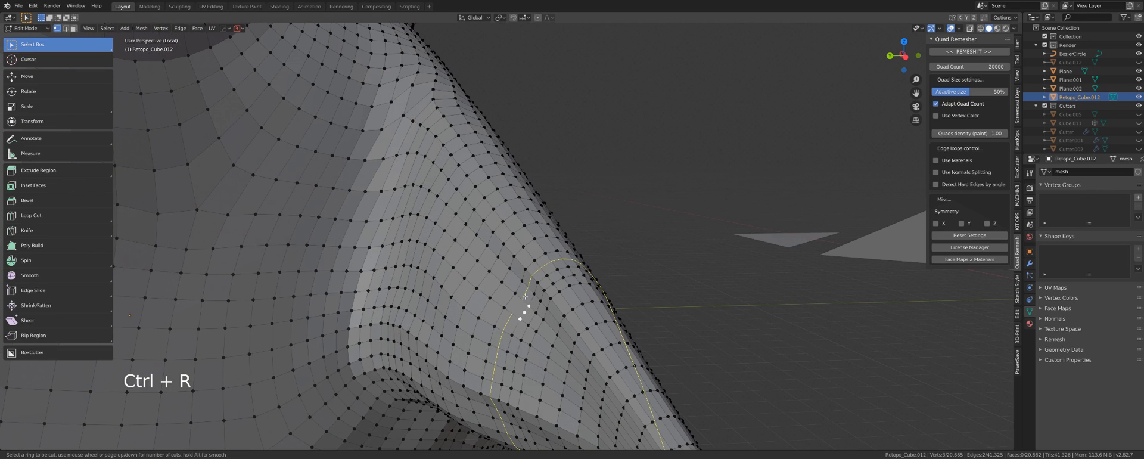
scroll(down, 3)
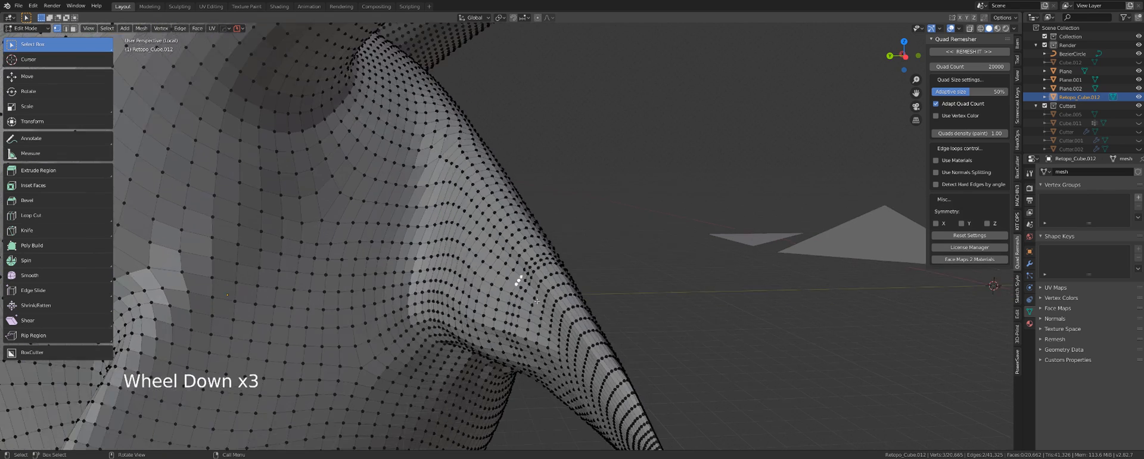
key(Tab)
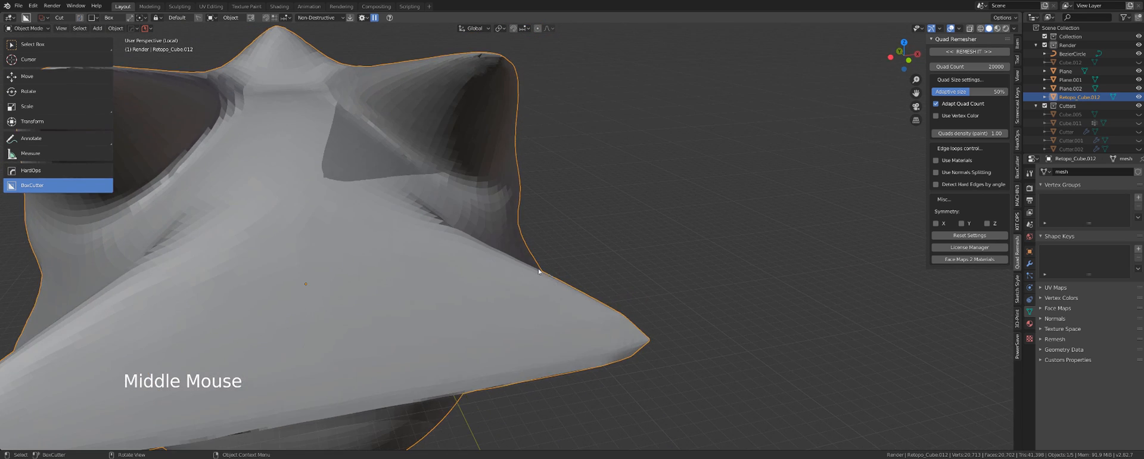
Step: Zoom out from the remeshed saucer before the spaceship scene appears
scroll(down, 3)
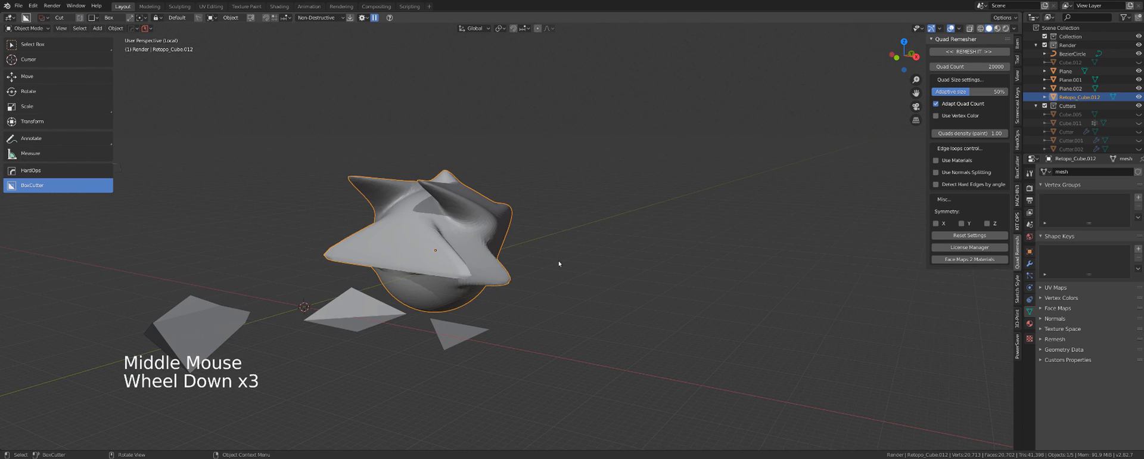
scroll(down, 3)
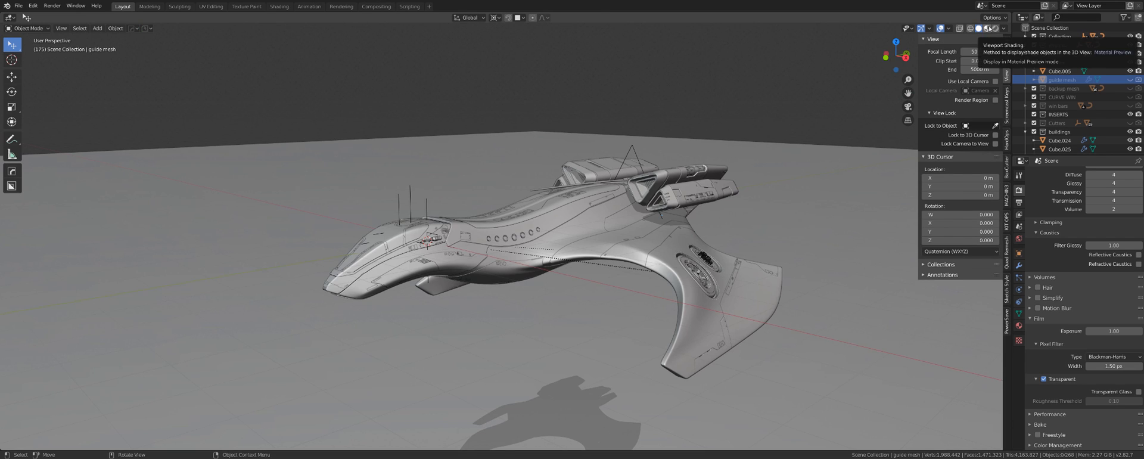
Step: Preview the spaceship with its materials, then toggle editing on the plate before moving to the leg piece
click(990, 29)
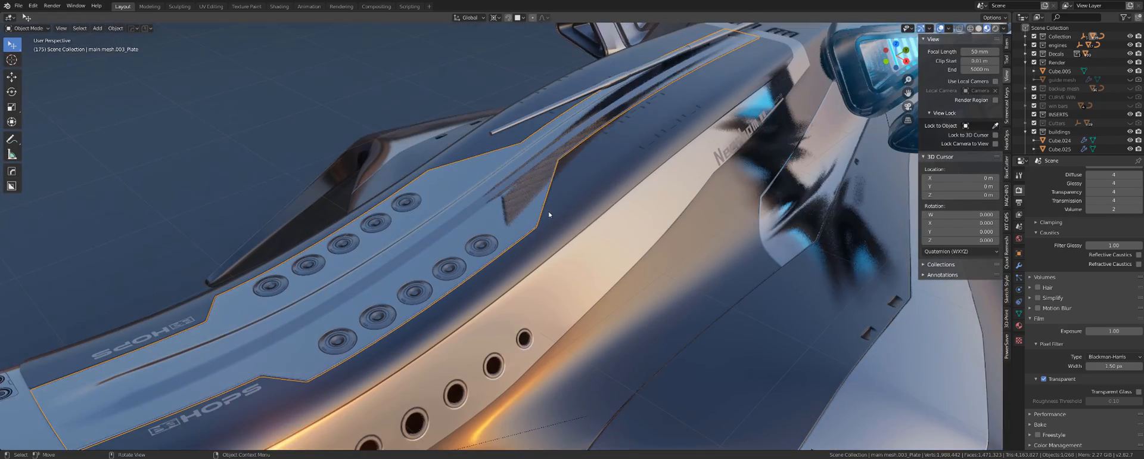
key(Tab)
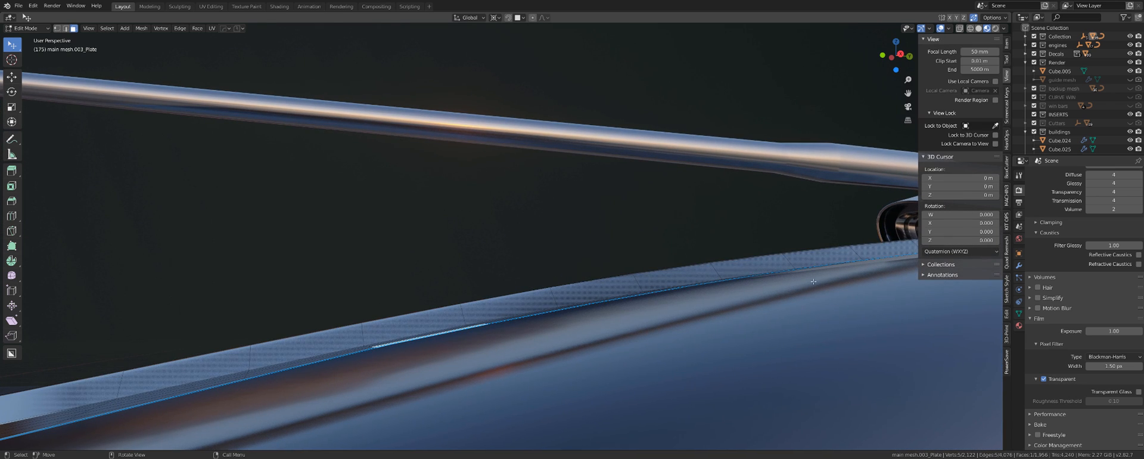
key(Tab)
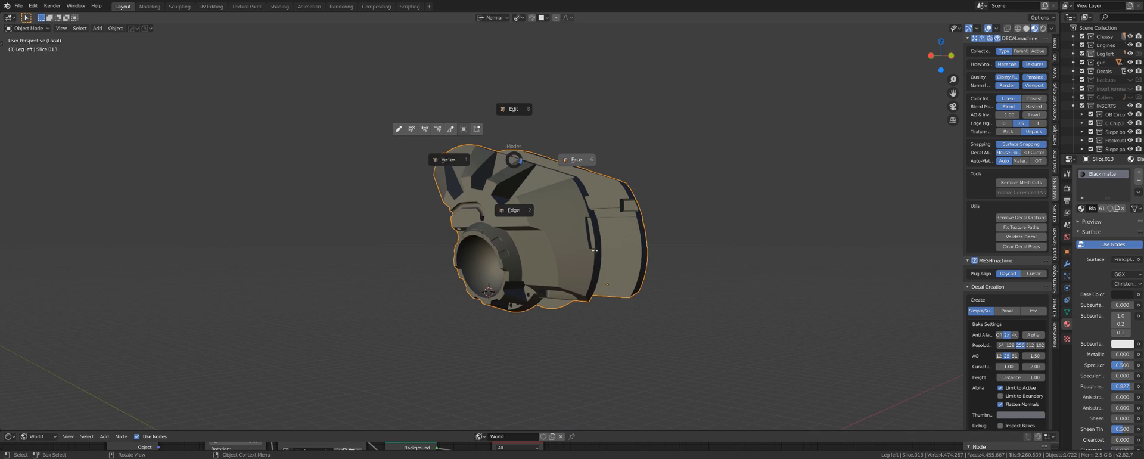
Step: Toggle mesh editing and orbit around the isolated leg armour piece
key(Tab)
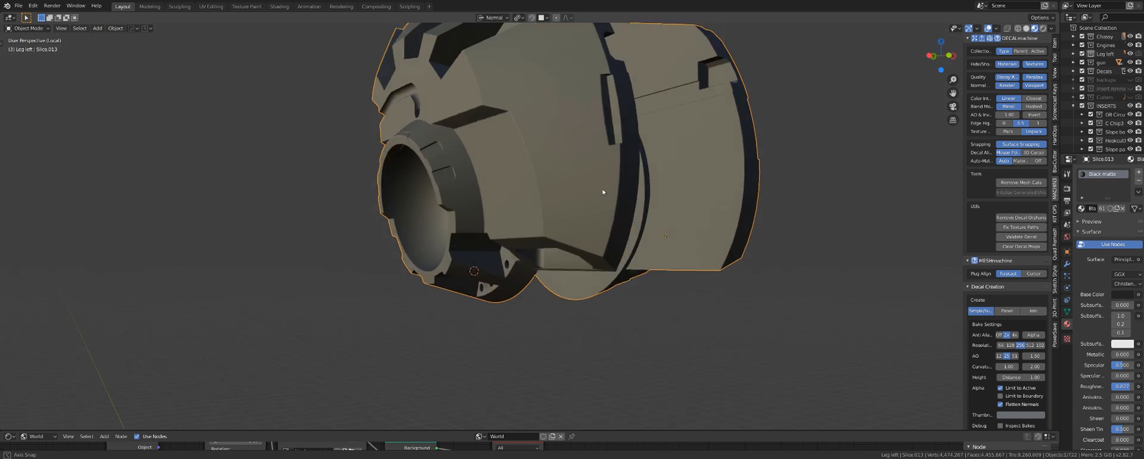
drag(602, 192, 554, 229)
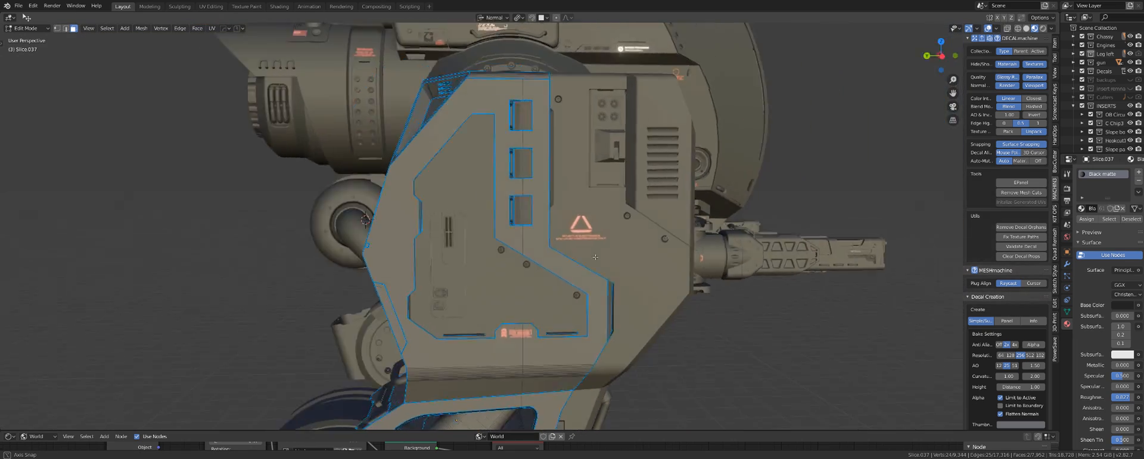
Step: Orbit the view around the mech's side armour panel
drag(595, 256, 615, 262)
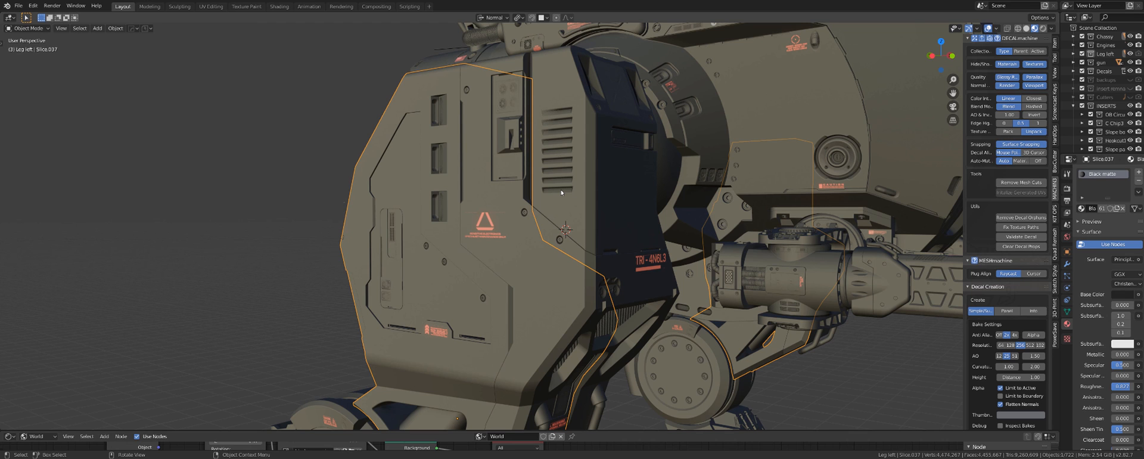
mouse_move(507, 227)
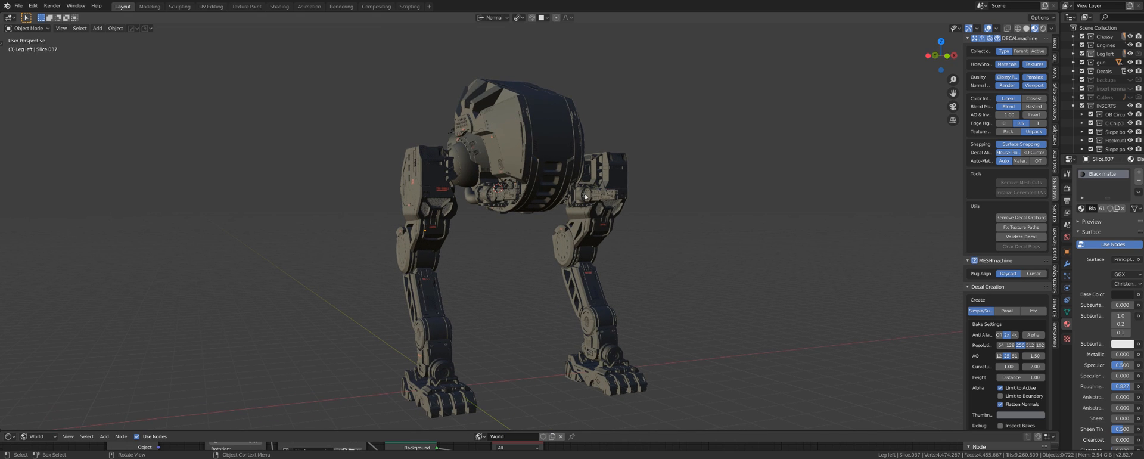
mouse_move(620, 245)
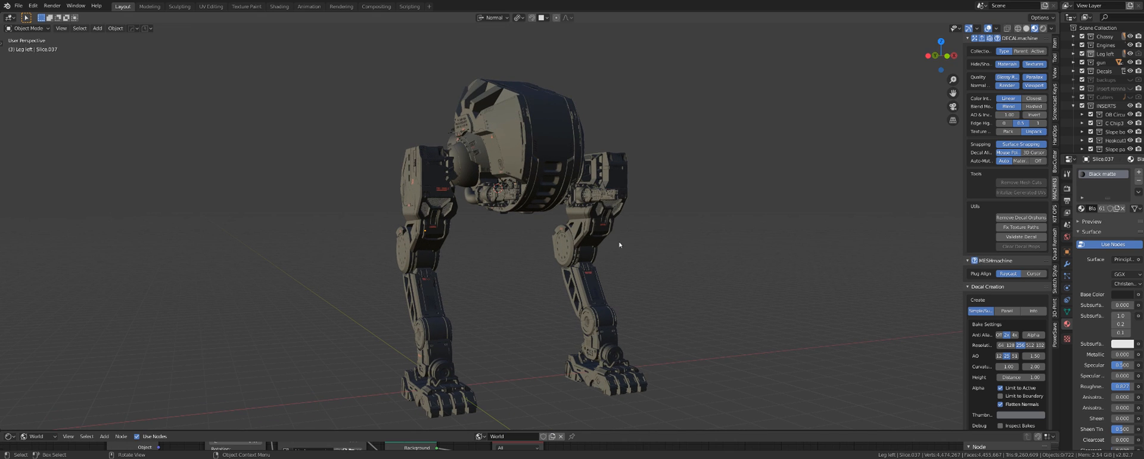
Step: Orbit around the mech to view it from the side
drag(620, 245, 590, 272)
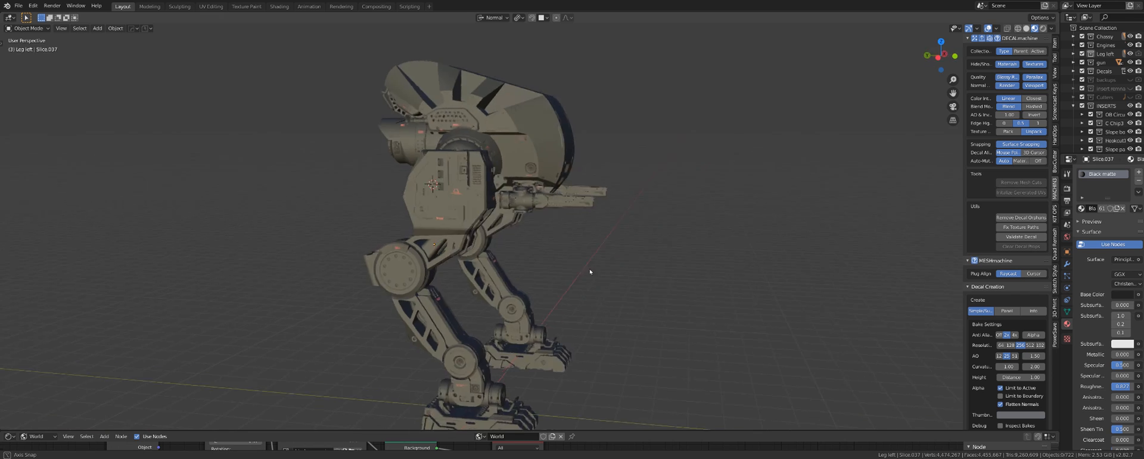
drag(511, 255, 540, 268)
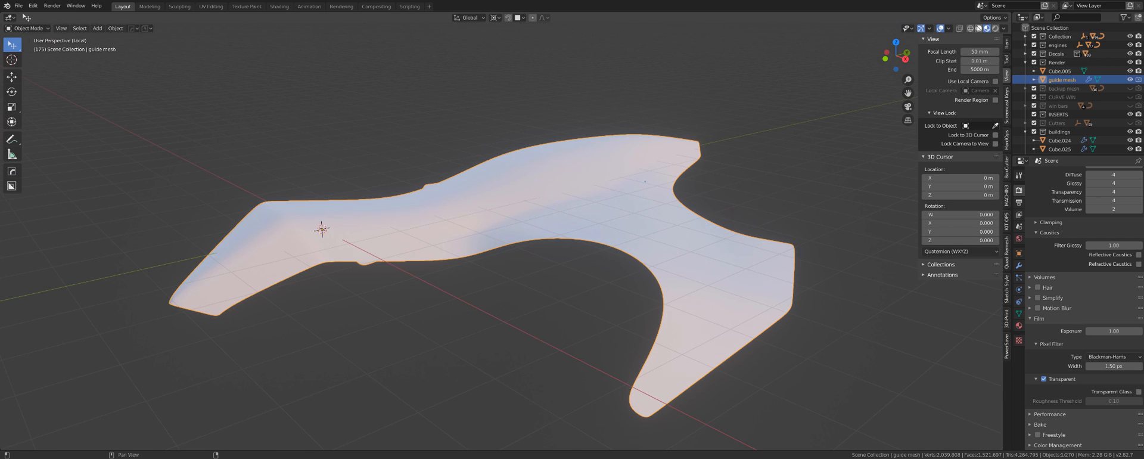
Step: Review the guide mesh's Mirror and Subdivision modifiers in the HardOps Helper and dismiss it
key(Tab)
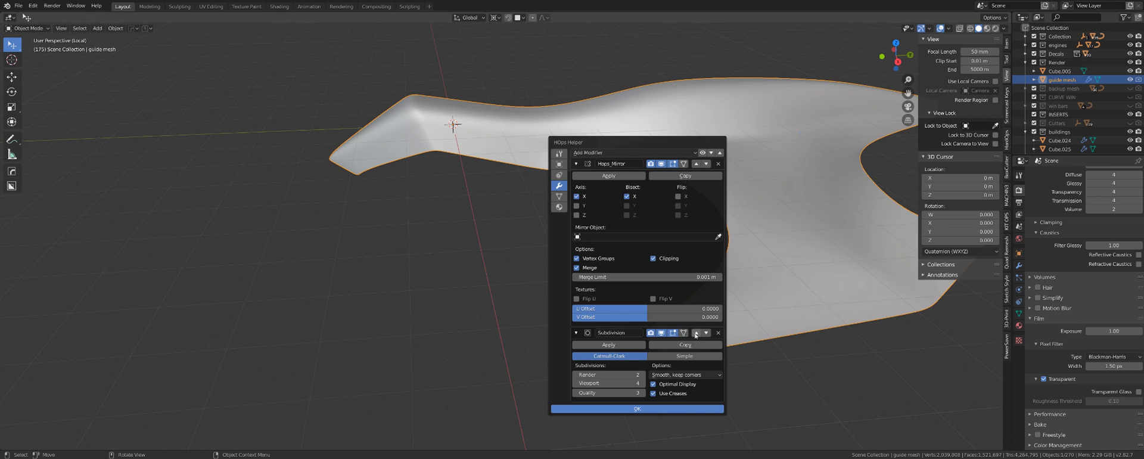
click(608, 344)
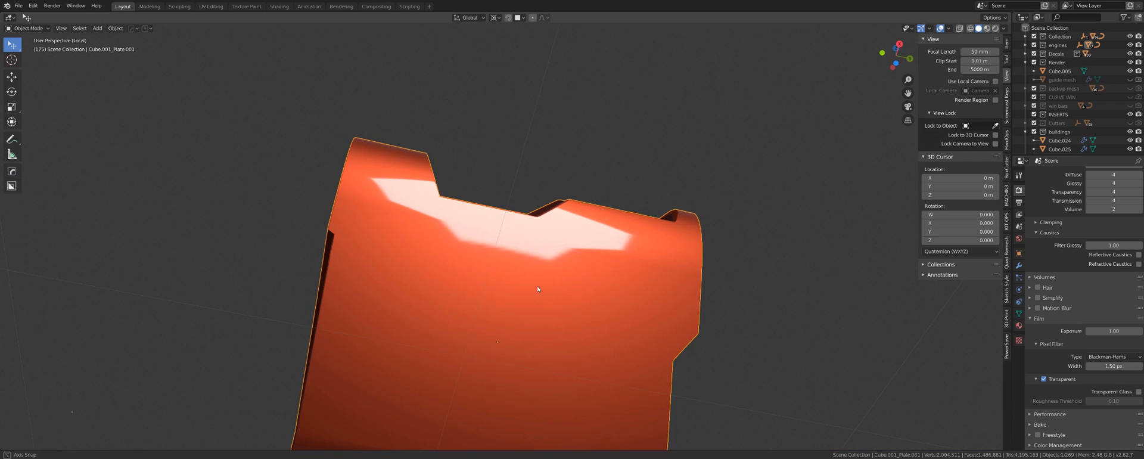
Step: Inspect the orange hull plate's face loops in Edit Mode and return to Object Mode
key(Tab)
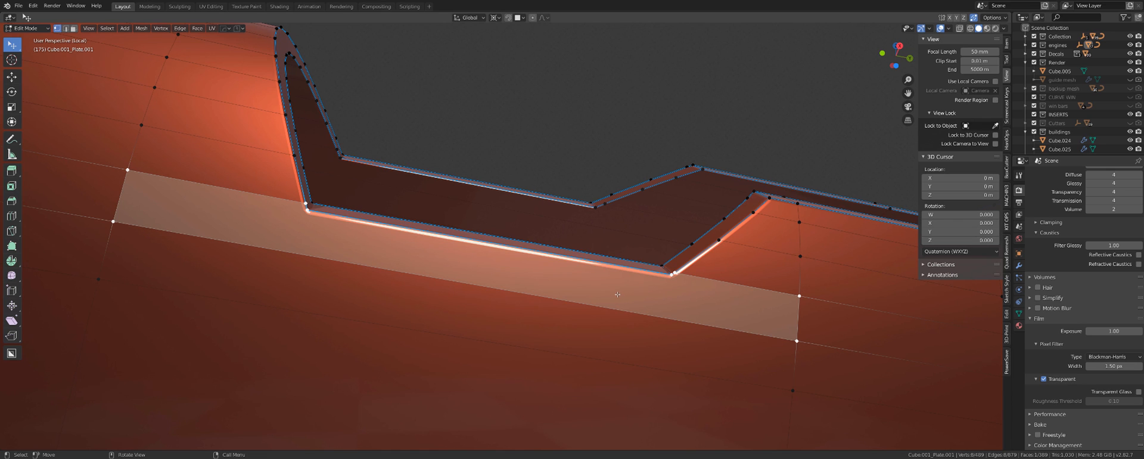
key(Tab)
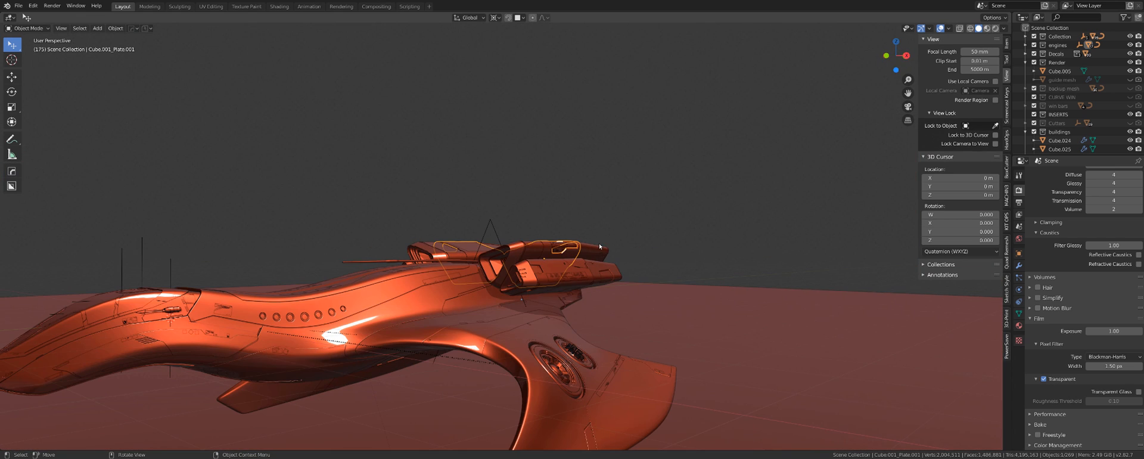
mouse_move(601, 240)
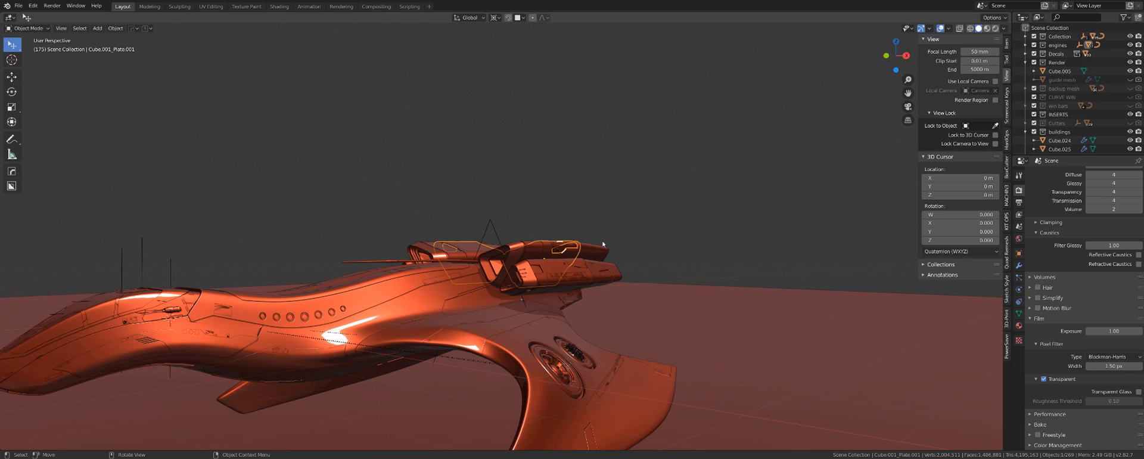
mouse_move(601, 251)
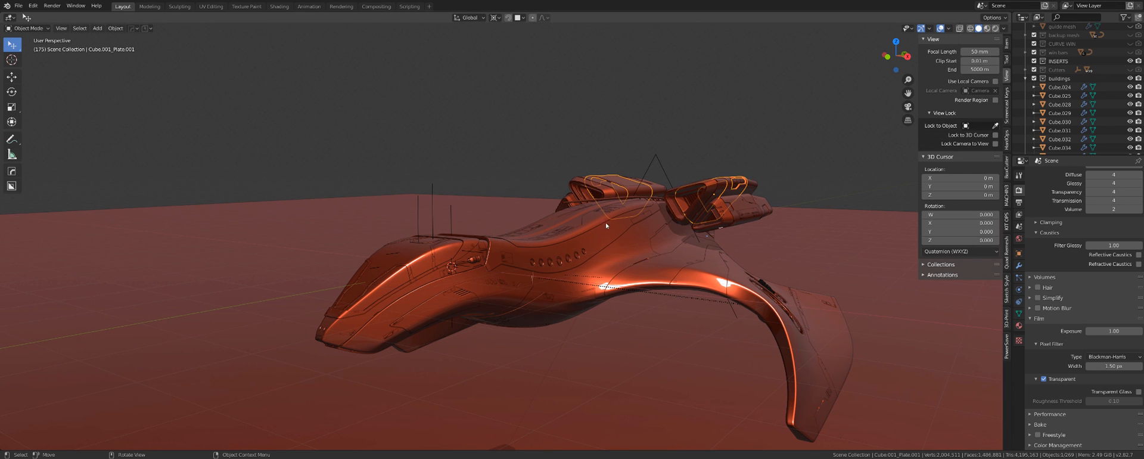
drag(605, 226, 531, 220)
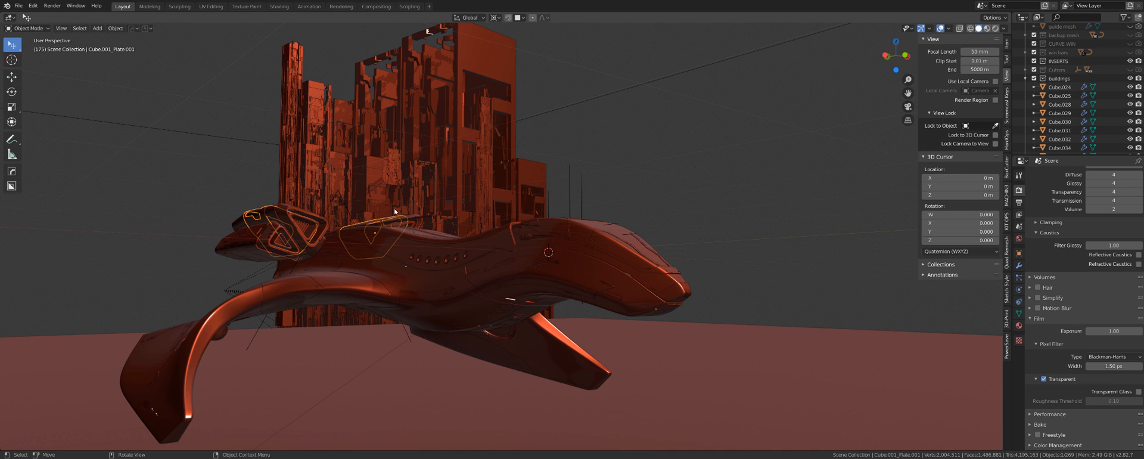
mouse_move(457, 239)
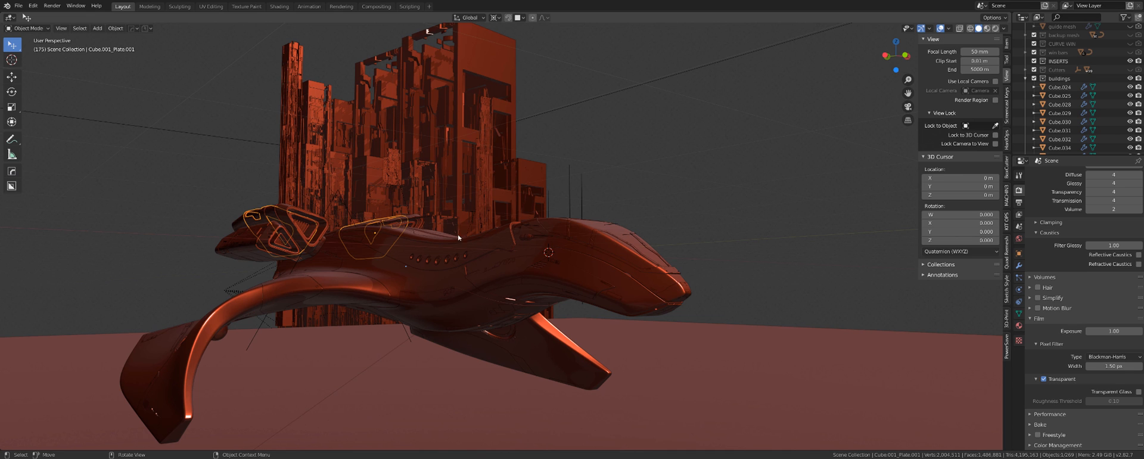